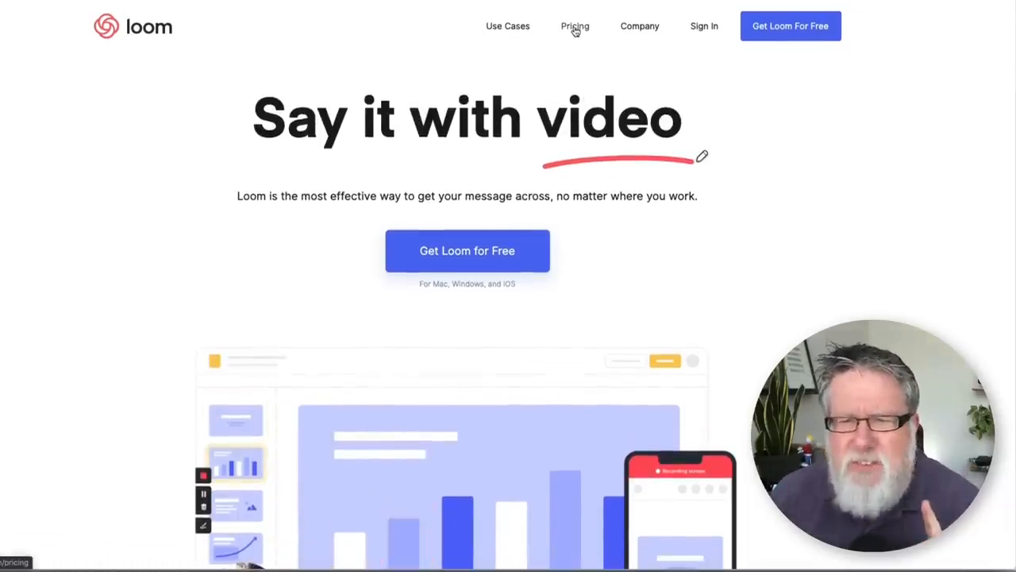
Step: Open Loom's pricing page and scroll through the Basic, Pro, Team and Company plans
{"action": "left_click", "coordinate": [575, 27]}
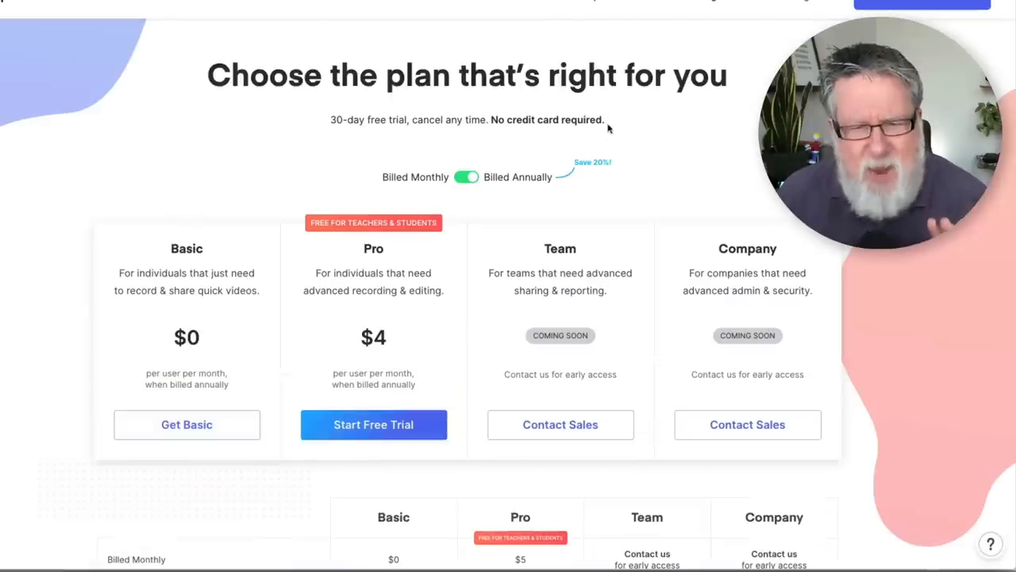
{"action": "mouse_move", "coordinate": [654, 156]}
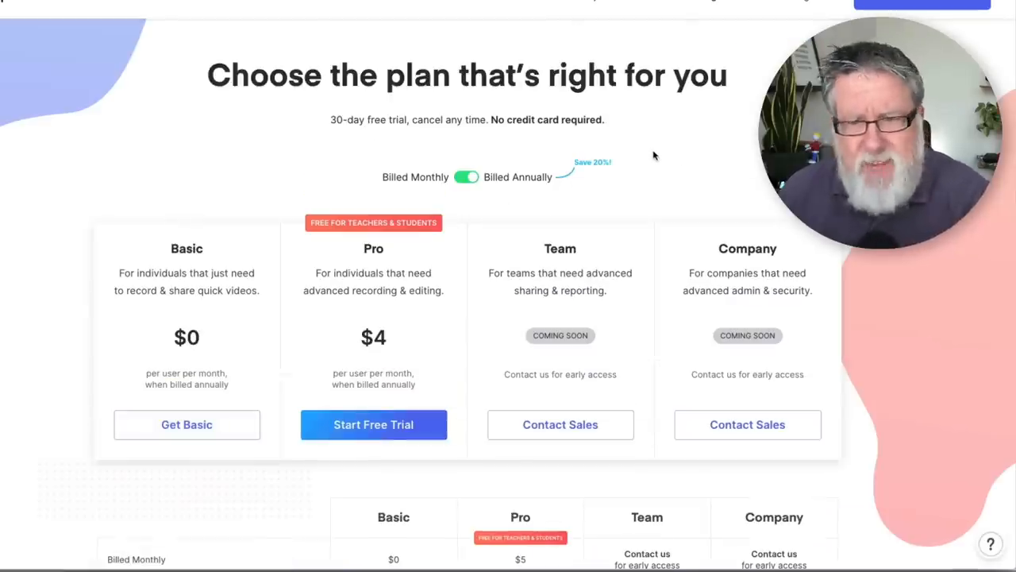
{"action": "scroll", "scroll_direction": "down", "scroll_amount": 3}
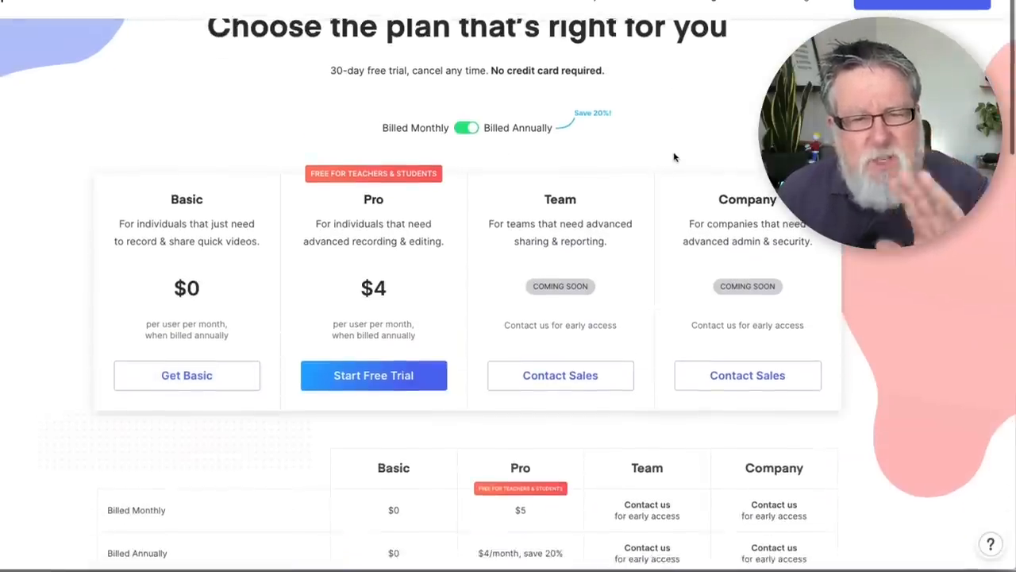
{"action": "scroll", "scroll_direction": "down", "scroll_amount": 3}
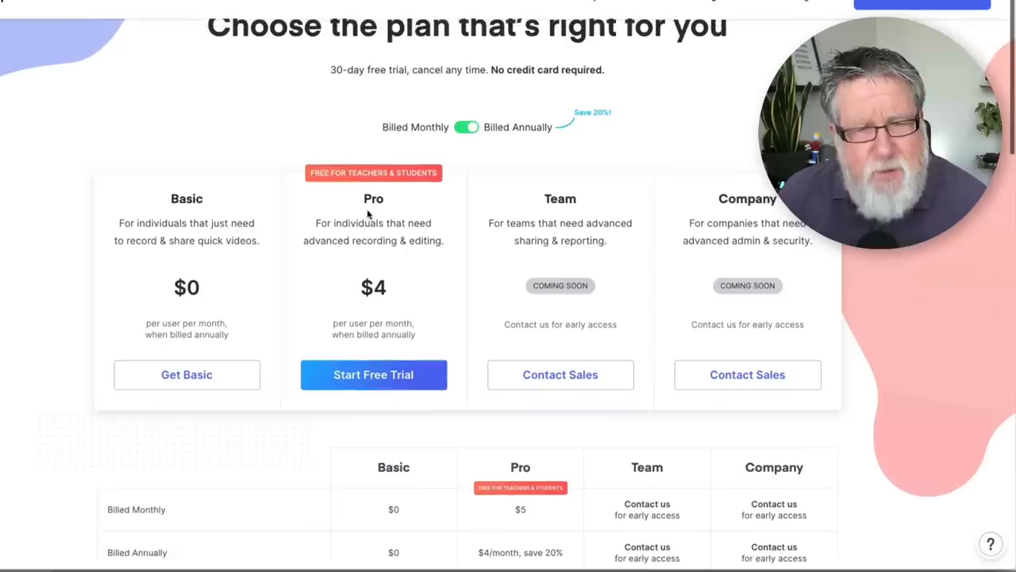
{"action": "mouse_move", "coordinate": [394, 198]}
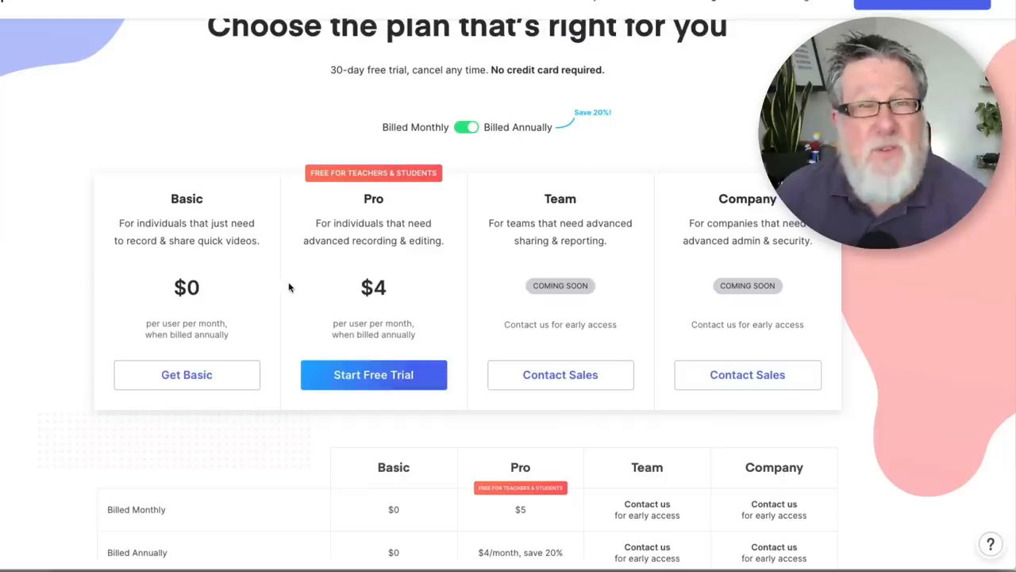
{"action": "mouse_move", "coordinate": [298, 285]}
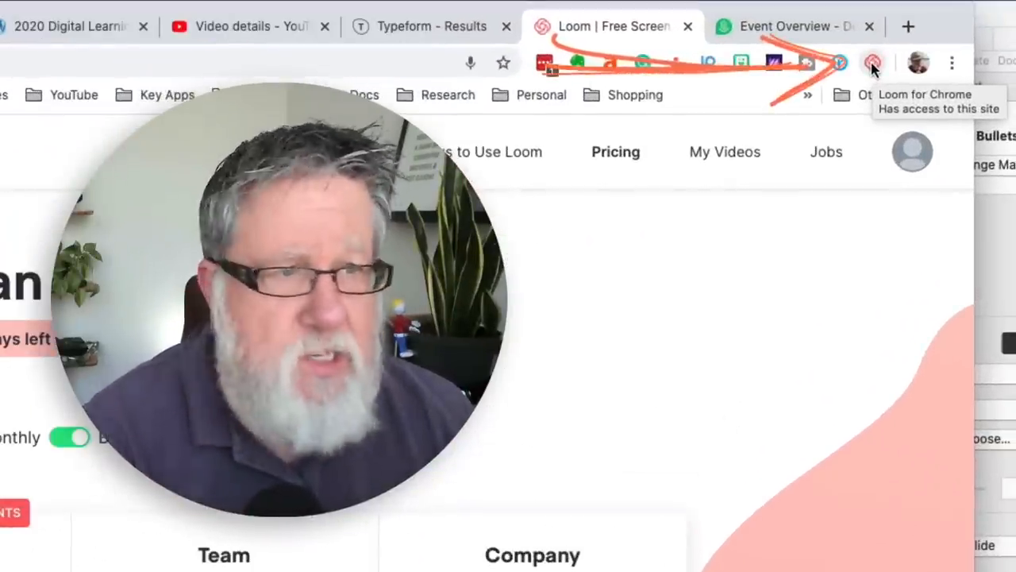
Step: Open the Loom for Chrome recording panel from the toolbar extension icon
{"action": "left_click", "coordinate": [873, 63]}
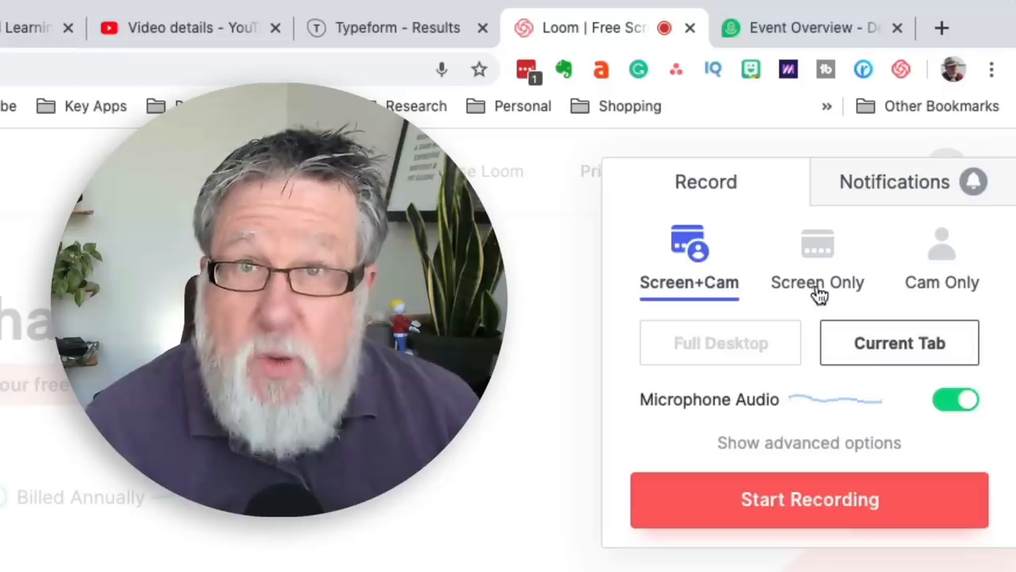
{"action": "mouse_move", "coordinate": [957, 292]}
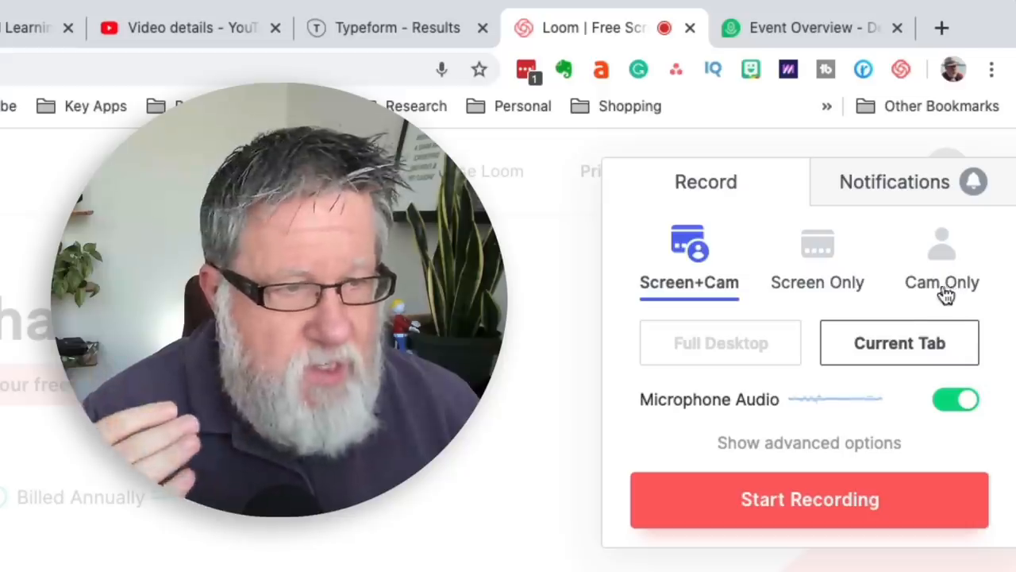
{"action": "mouse_move", "coordinate": [874, 317]}
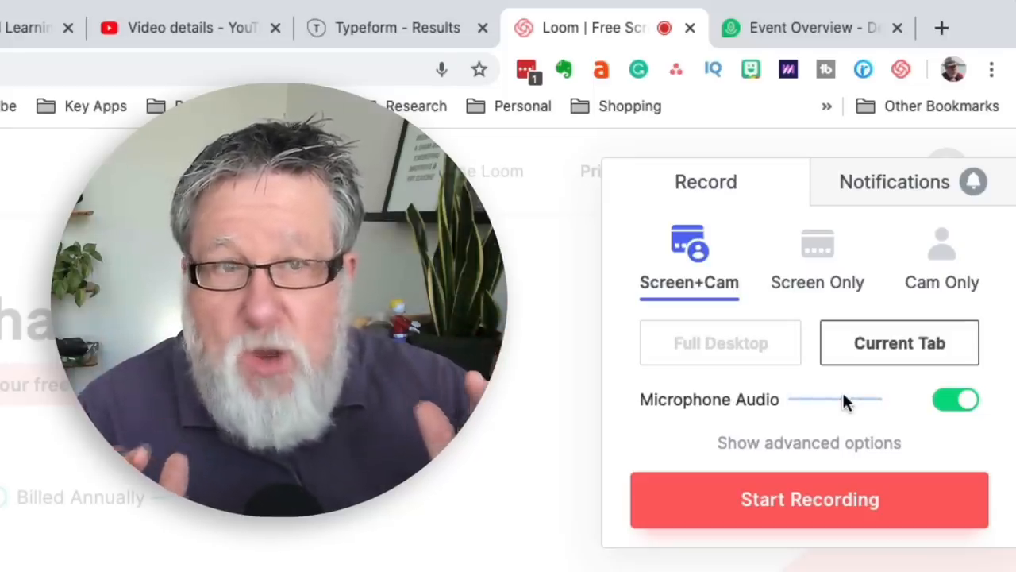
{"action": "mouse_move", "coordinate": [822, 453]}
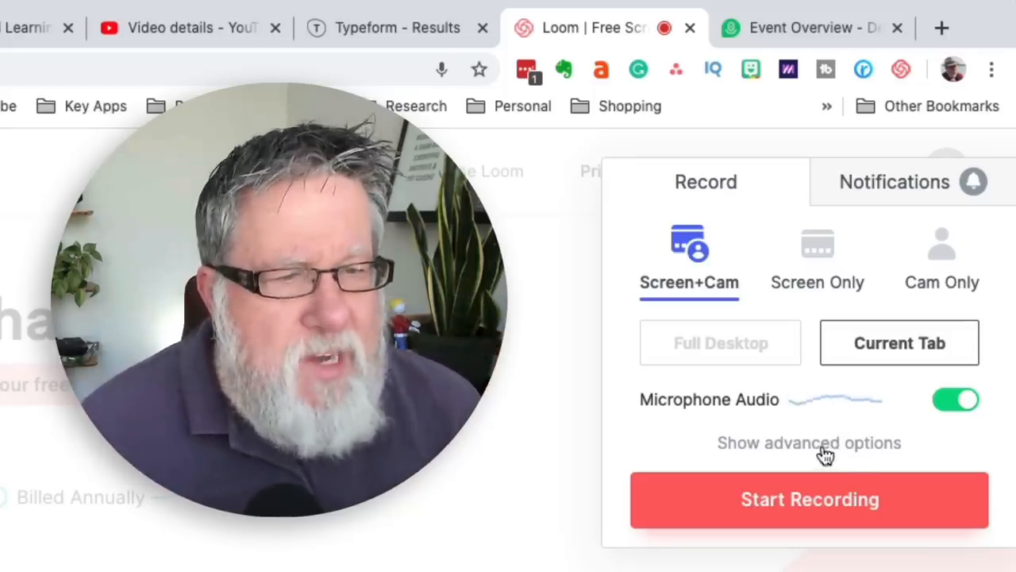
Step: Reveal advanced options, set the camera to Logitech BRIO and review microphone sources
{"action": "left_click", "coordinate": [809, 442]}
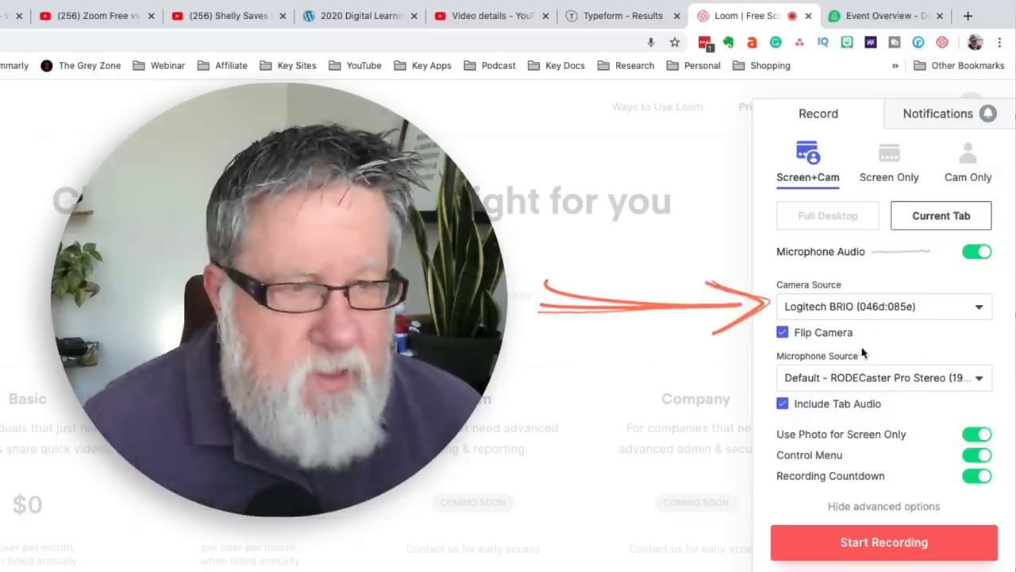
{"action": "left_click", "coordinate": [884, 306]}
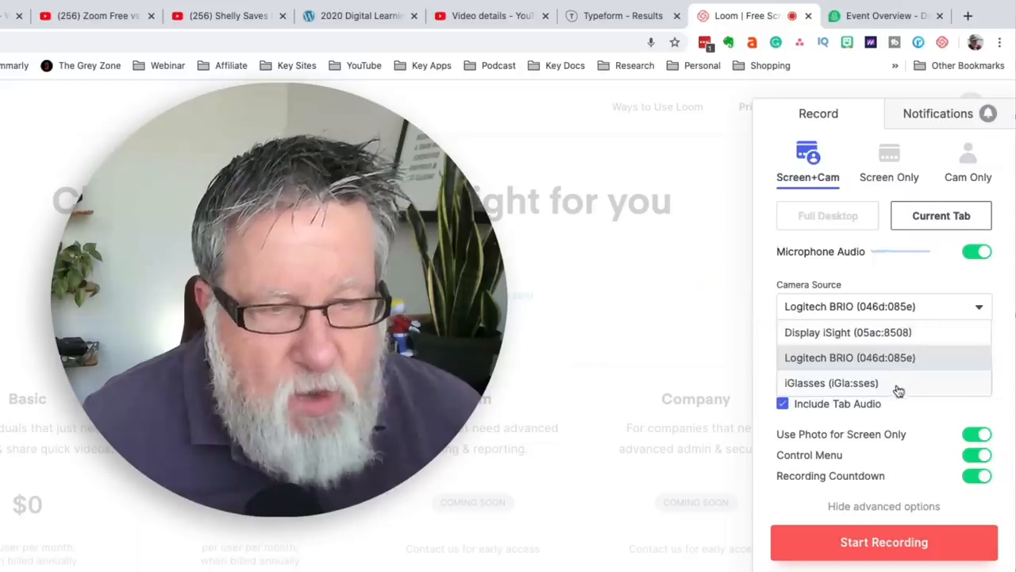
{"action": "mouse_move", "coordinate": [889, 335]}
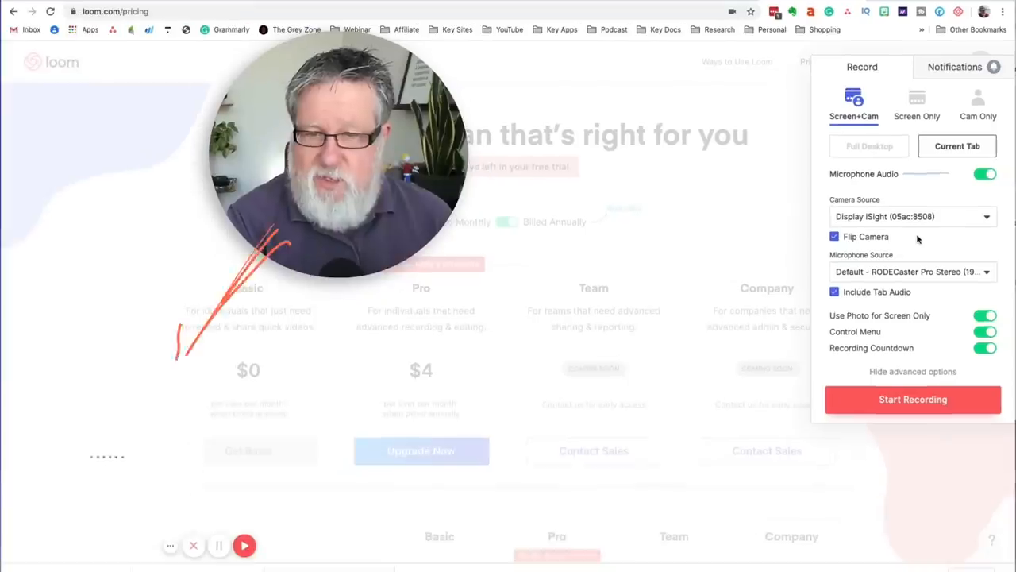
{"action": "left_click", "coordinate": [913, 216]}
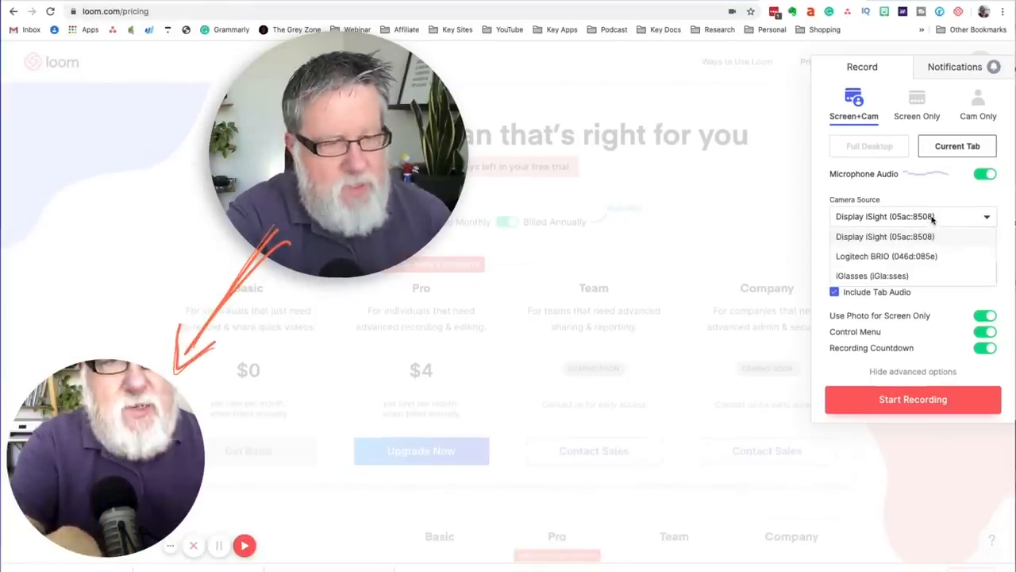
{"action": "left_click", "coordinate": [887, 256]}
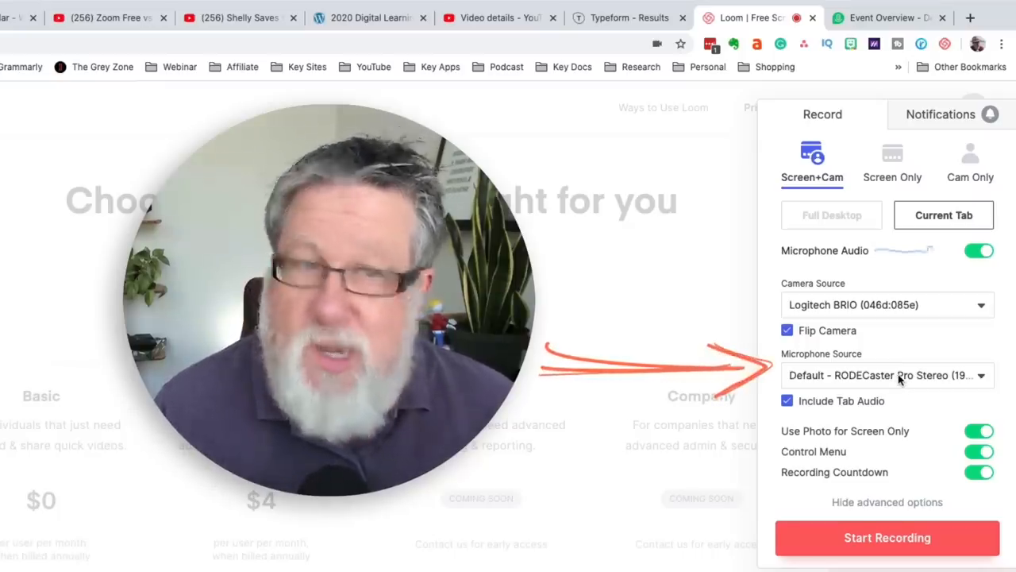
{"action": "left_click", "coordinate": [887, 375]}
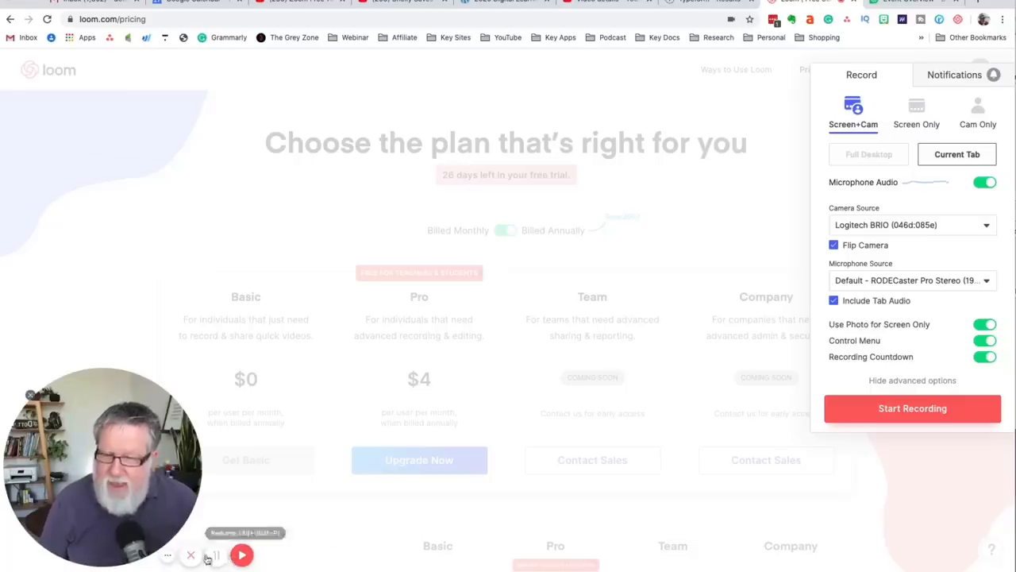
{"action": "mouse_move", "coordinate": [240, 554]}
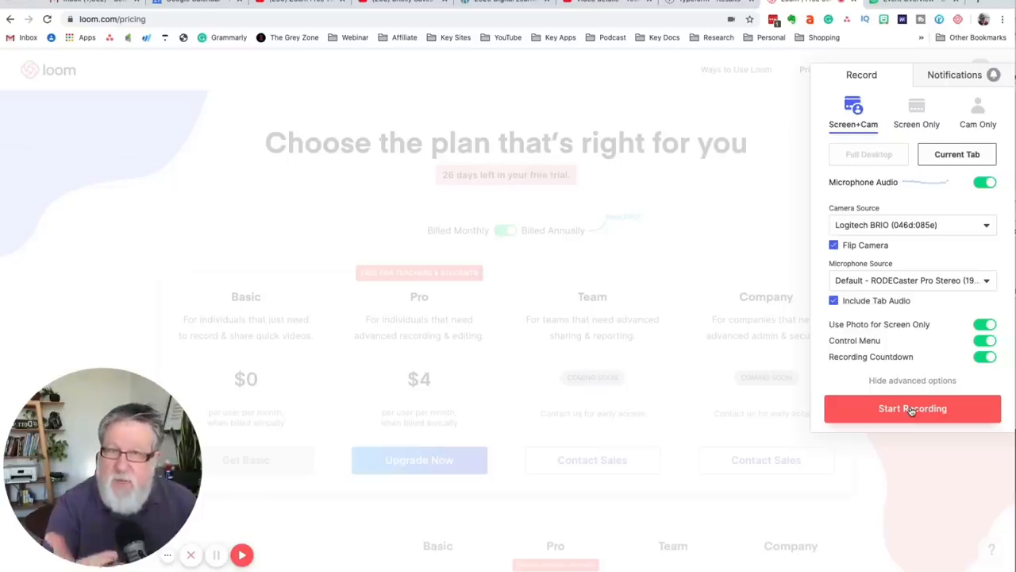
Step: Start a Screen+Cam recording of the current tab and scroll the pricing page
{"action": "left_click", "coordinate": [913, 408]}
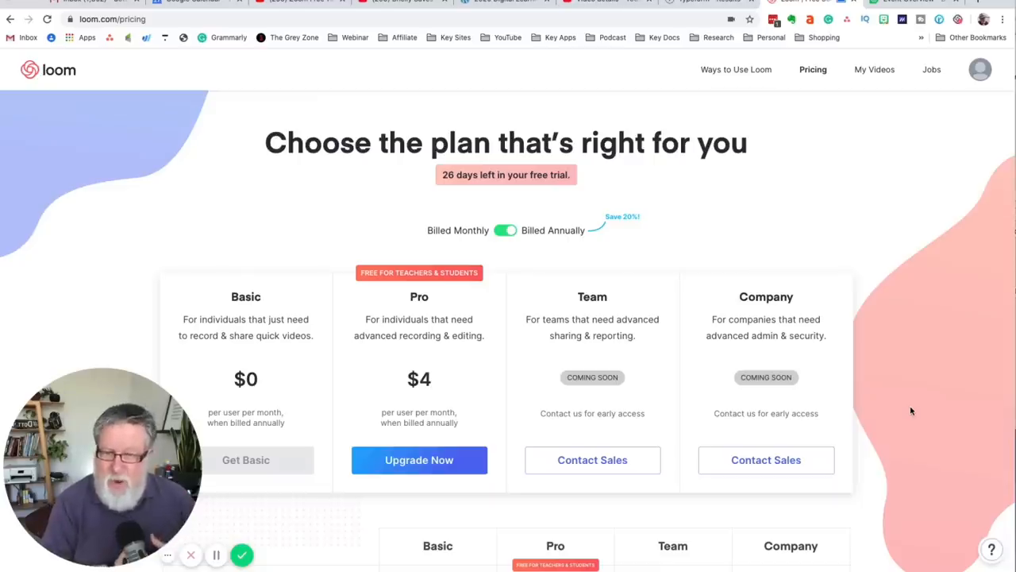
{"action": "scroll", "scroll_direction": "down", "scroll_amount": 3}
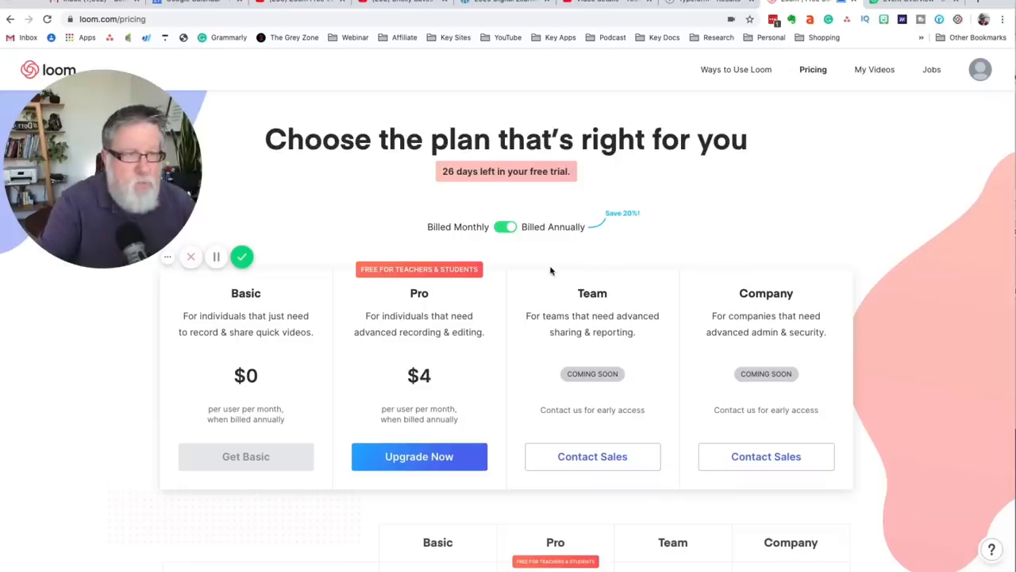
{"action": "mouse_move", "coordinate": [588, 209]}
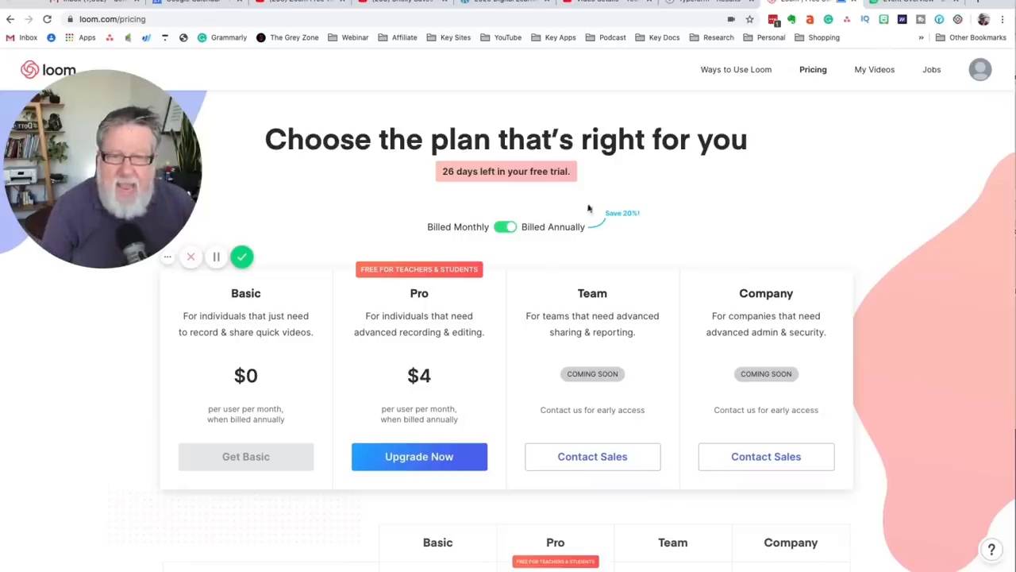
{"action": "scroll", "scroll_direction": "down", "scroll_amount": 3}
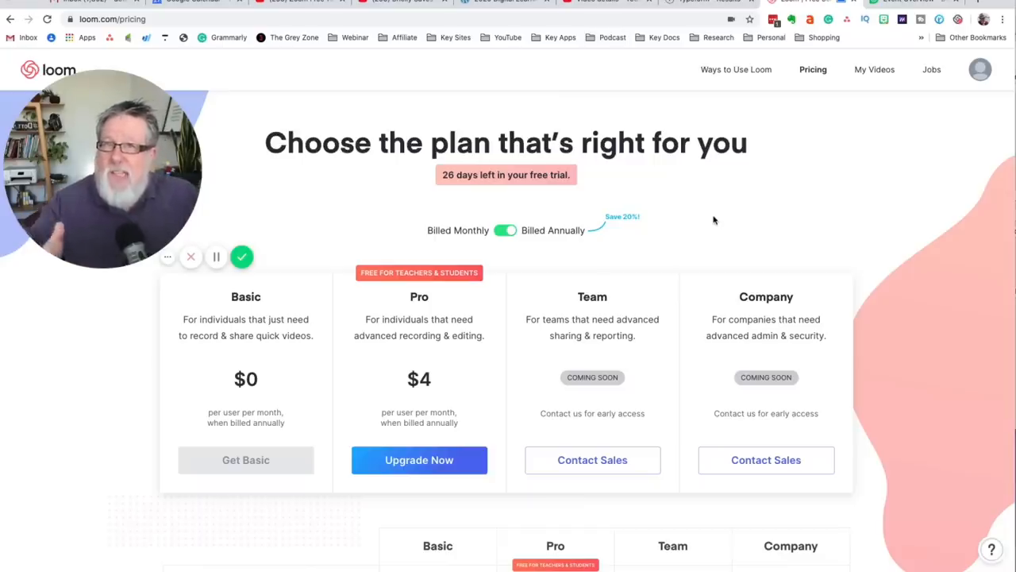
{"action": "mouse_move", "coordinate": [853, 175]}
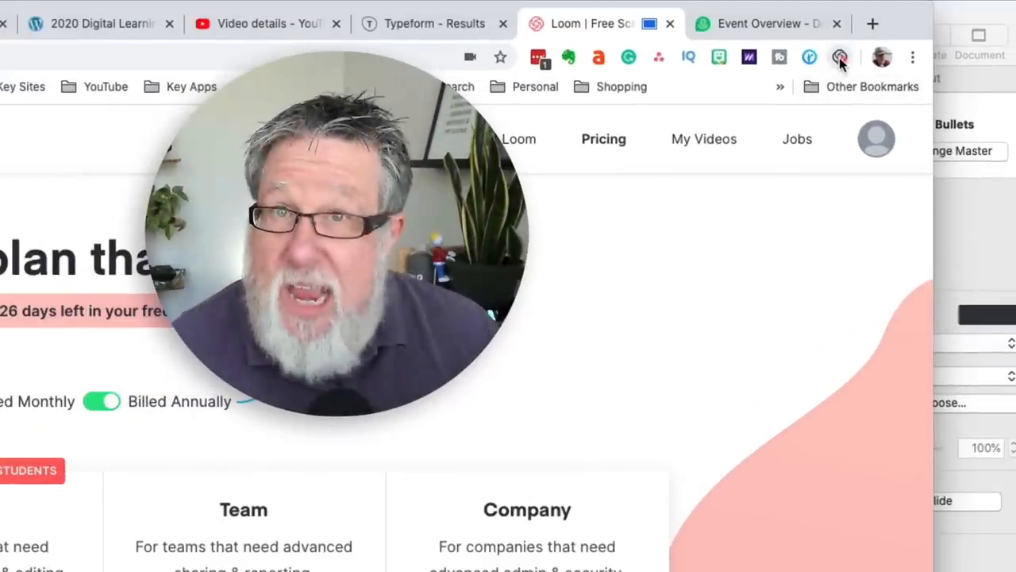
Step: Stop the recording from the extension icon to reach the video's share page
{"action": "left_click", "coordinate": [839, 56]}
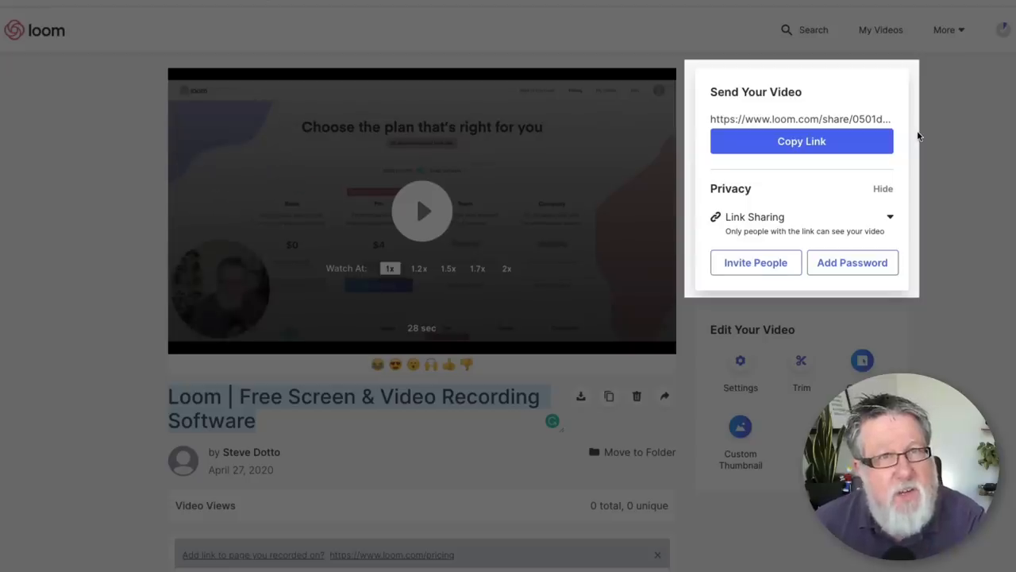
{"action": "mouse_move", "coordinate": [816, 119]}
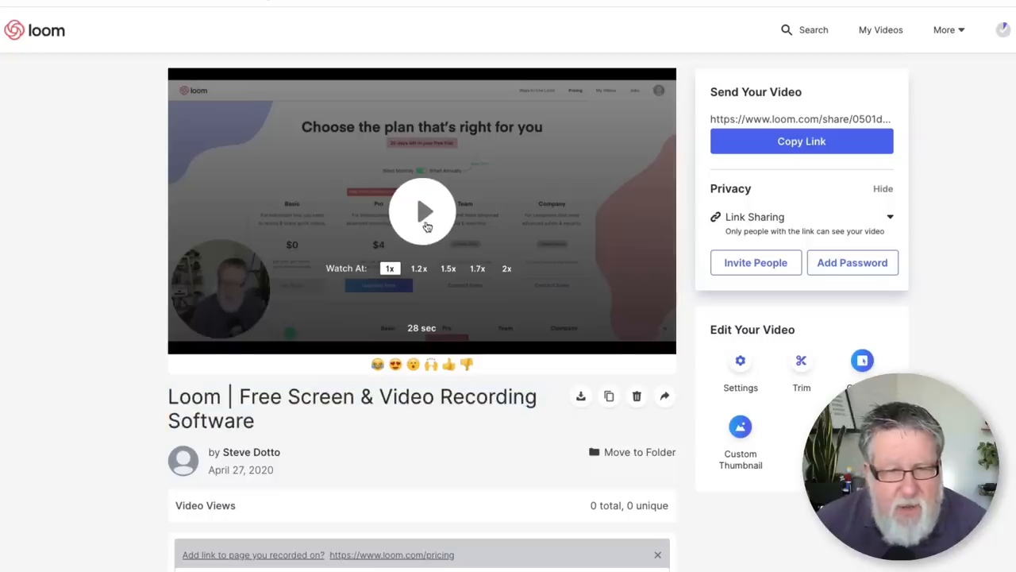
Step: Play the recorded video, then open and cancel an empty call-to-action form
{"action": "left_click", "coordinate": [422, 211]}
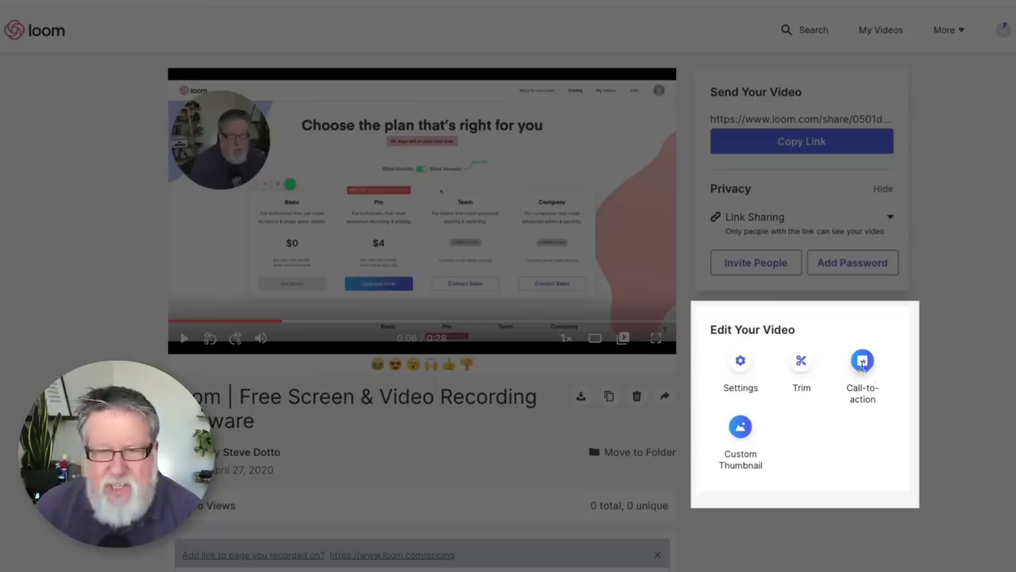
{"action": "left_click", "coordinate": [862, 361]}
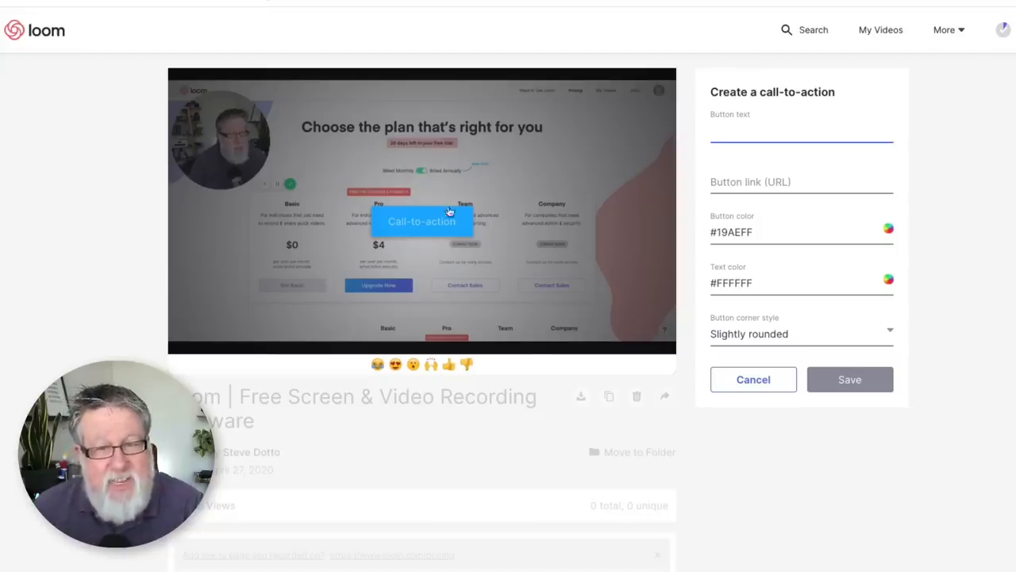
{"action": "left_click", "coordinate": [801, 131]}
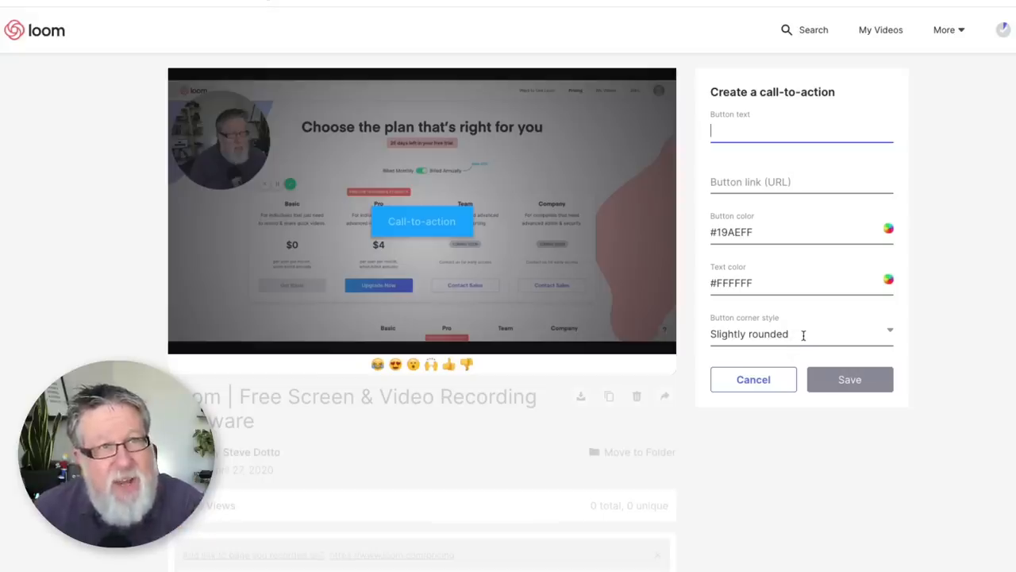
{"action": "left_click", "coordinate": [753, 378]}
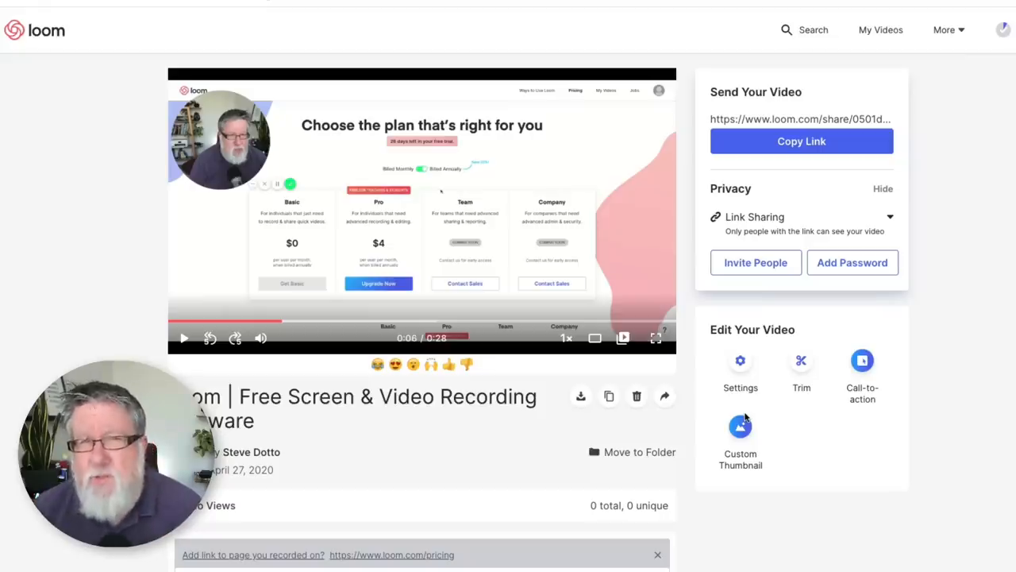
{"action": "mouse_move", "coordinate": [760, 501]}
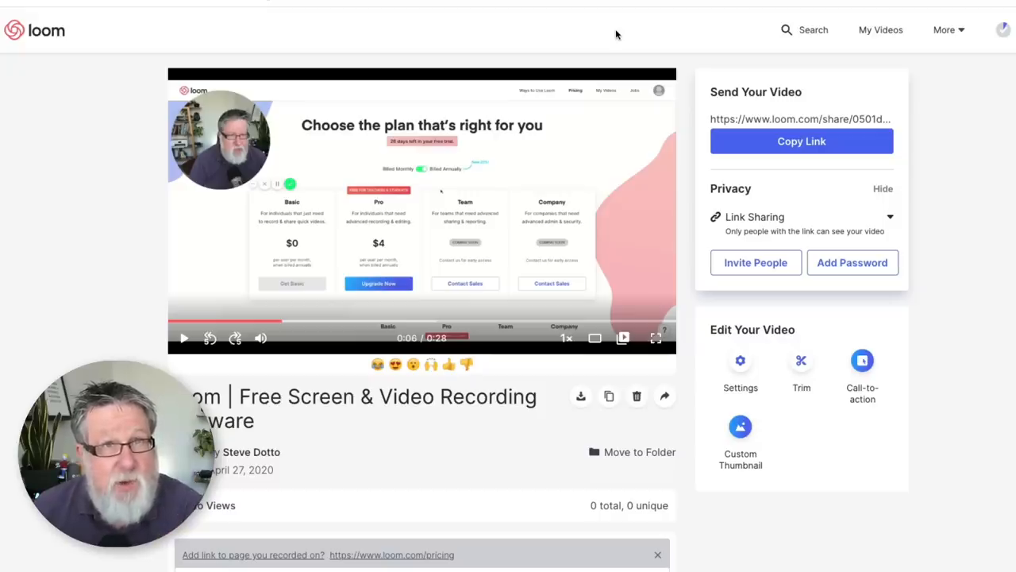
{"action": "mouse_move", "coordinate": [313, 40]}
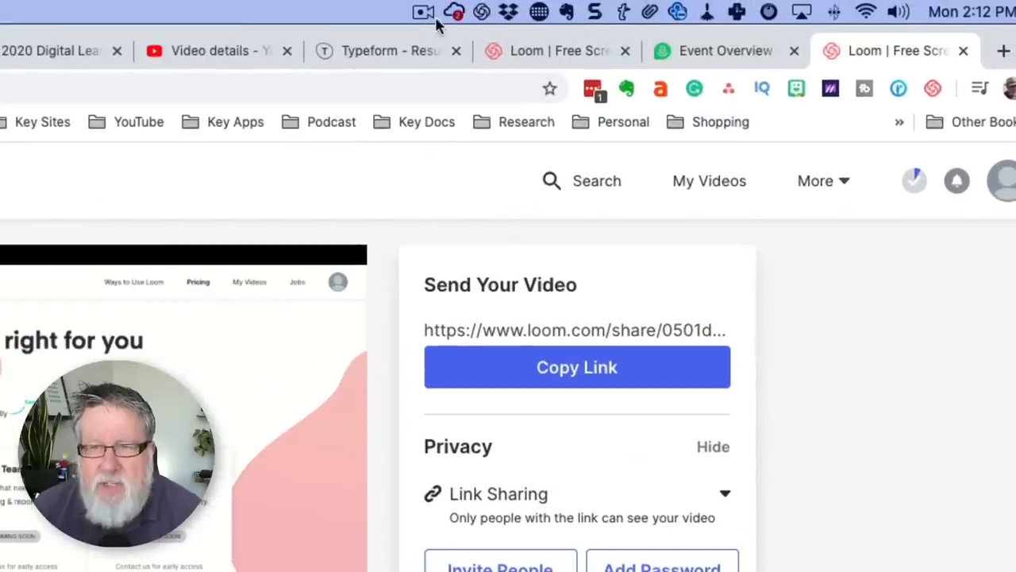
Step: Open the Loom desktop recorder menu from the menu bar icon
{"action": "left_click", "coordinate": [481, 11]}
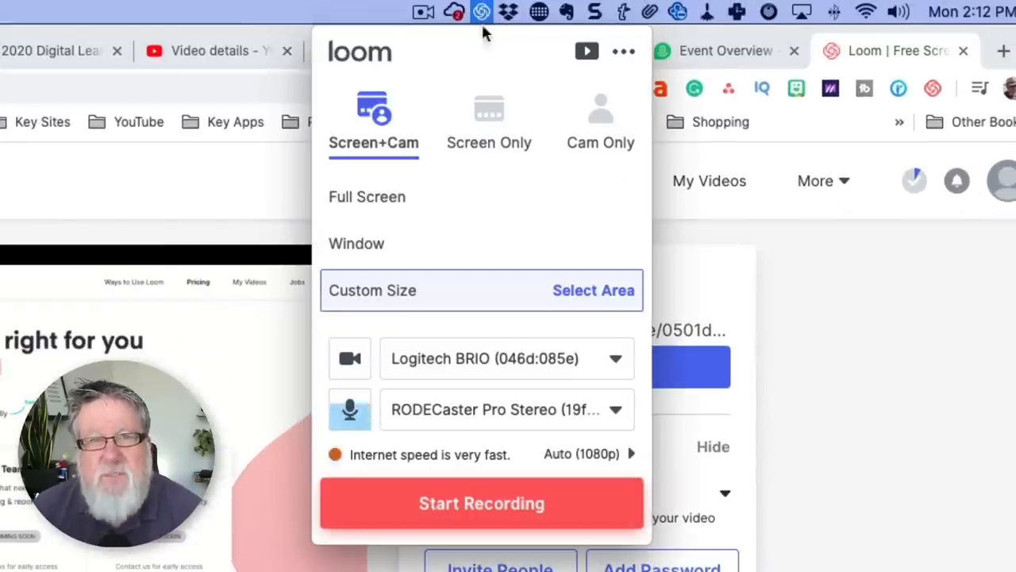
{"action": "mouse_move", "coordinate": [492, 77]}
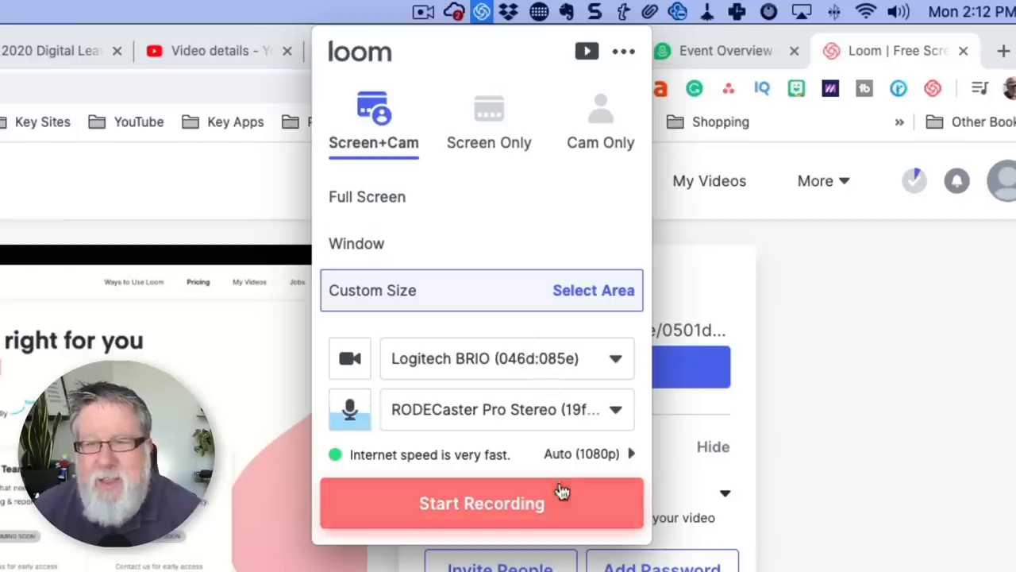
{"action": "mouse_move", "coordinate": [568, 329]}
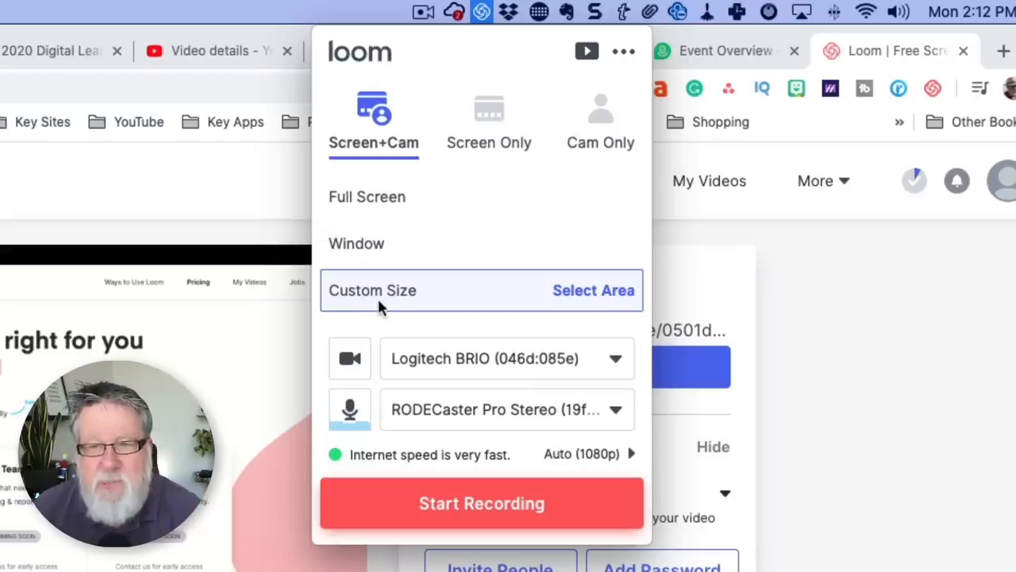
{"action": "mouse_move", "coordinate": [428, 309]}
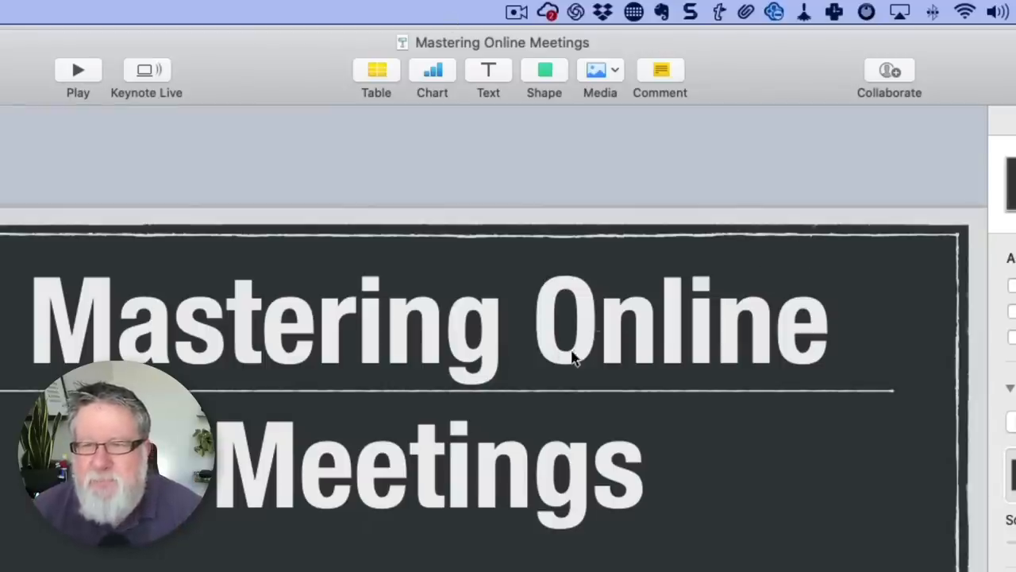
Step: Bring the Keynote slideshow forward and start recording the selected area
{"action": "left_click", "coordinate": [586, 10]}
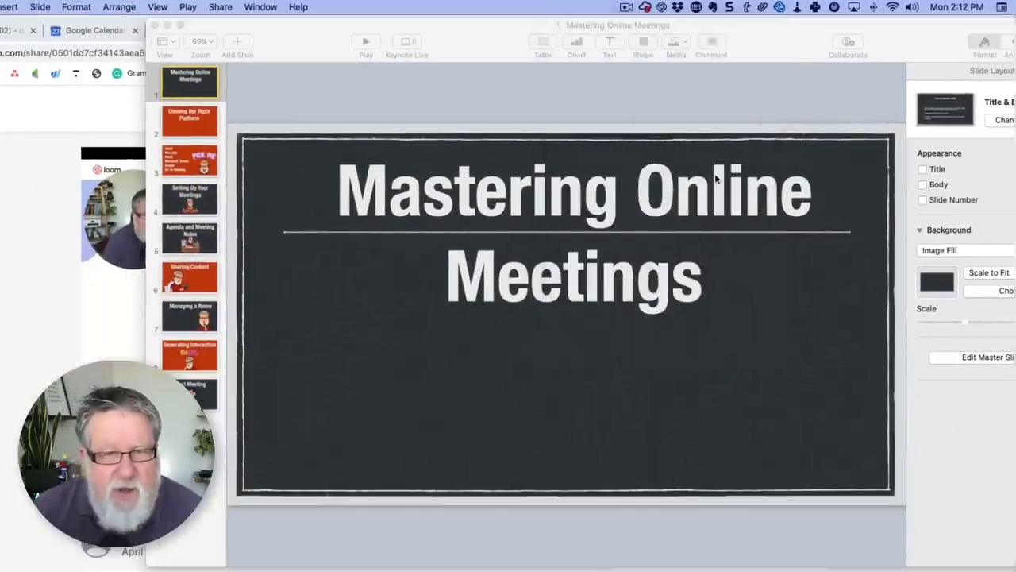
{"action": "left_click", "coordinate": [112, 169]}
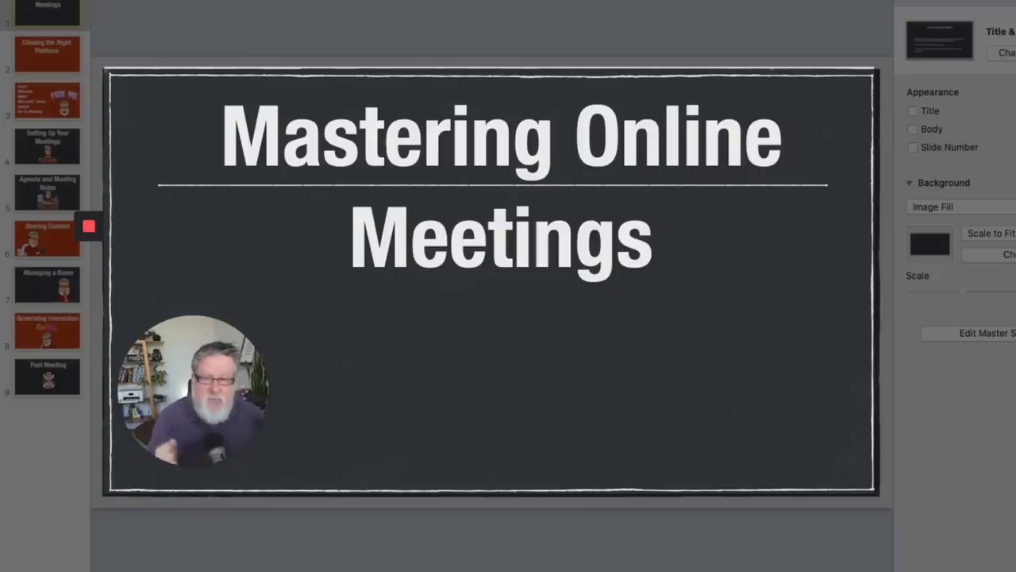
Step: Step through slides 2, 3 and 4 in Keynote's navigator, then return to slide 1
{"action": "left_click", "coordinate": [47, 54]}
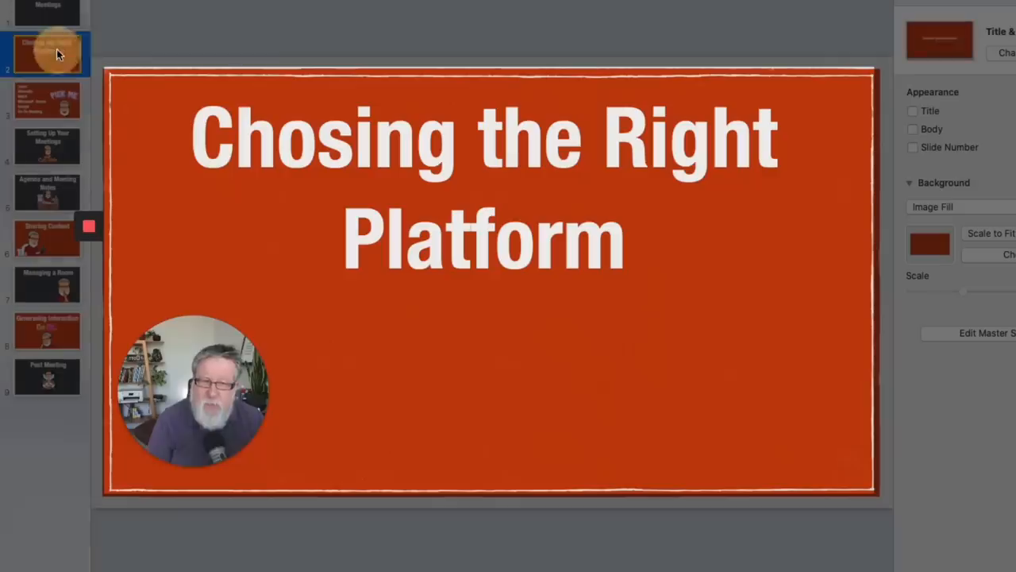
{"action": "left_click", "coordinate": [46, 99]}
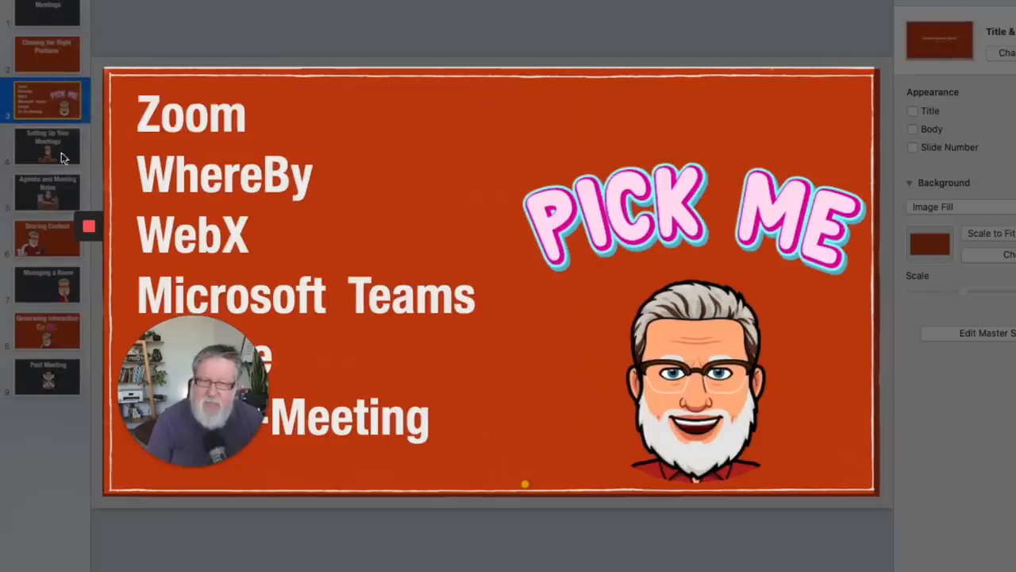
{"action": "left_click", "coordinate": [47, 145]}
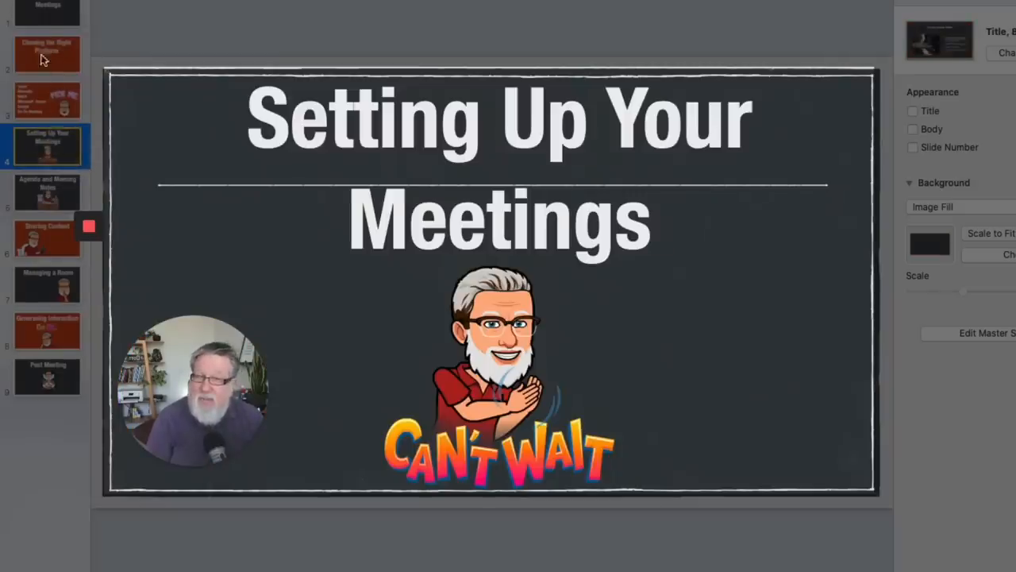
{"action": "left_click", "coordinate": [47, 14]}
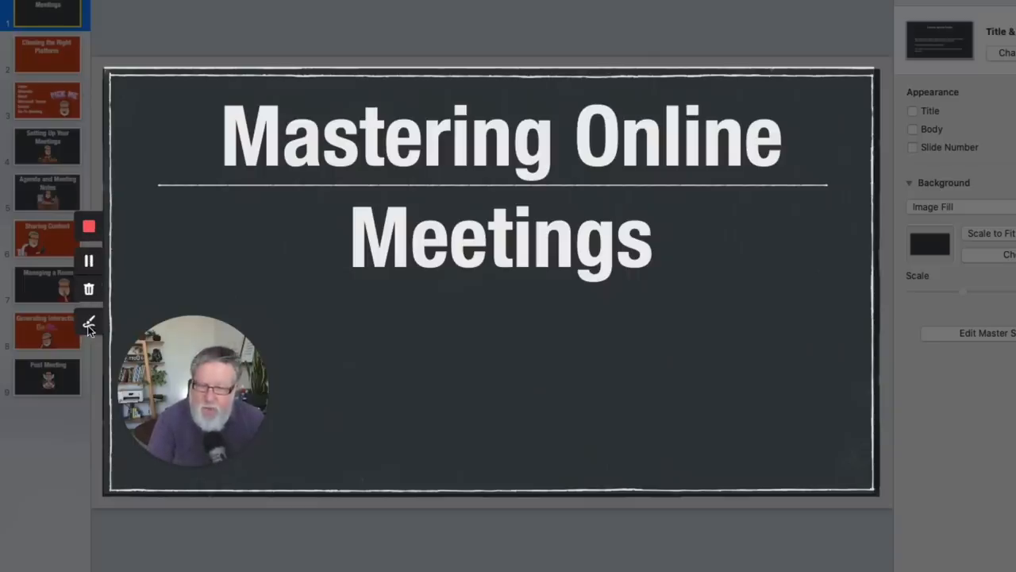
Step: Draw red underlines and loops around 'Mastering Online Meetings' with Loom's pen, then finish drawing
{"action": "left_click", "coordinate": [89, 322]}
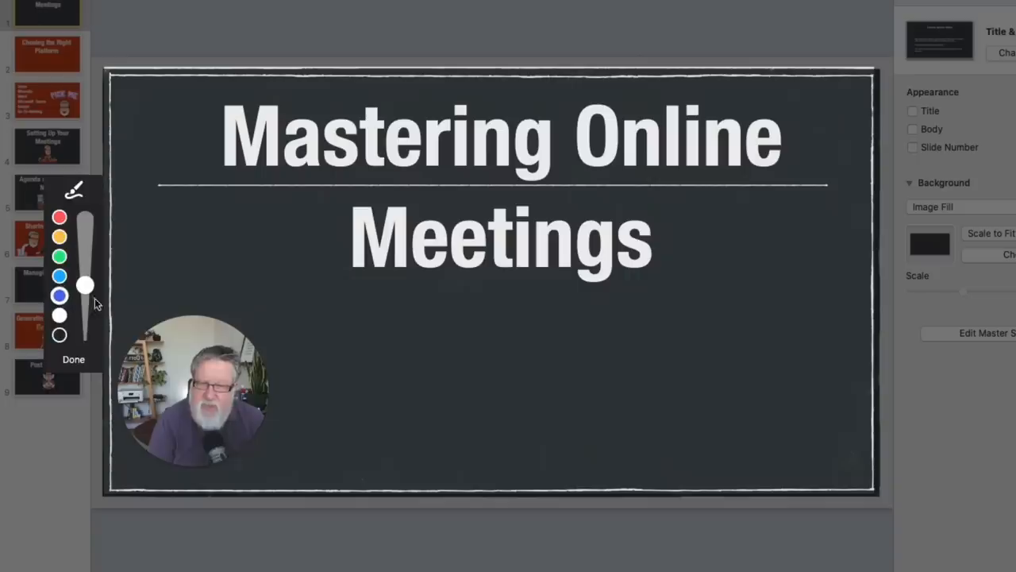
{"action": "left_click", "coordinate": [60, 217]}
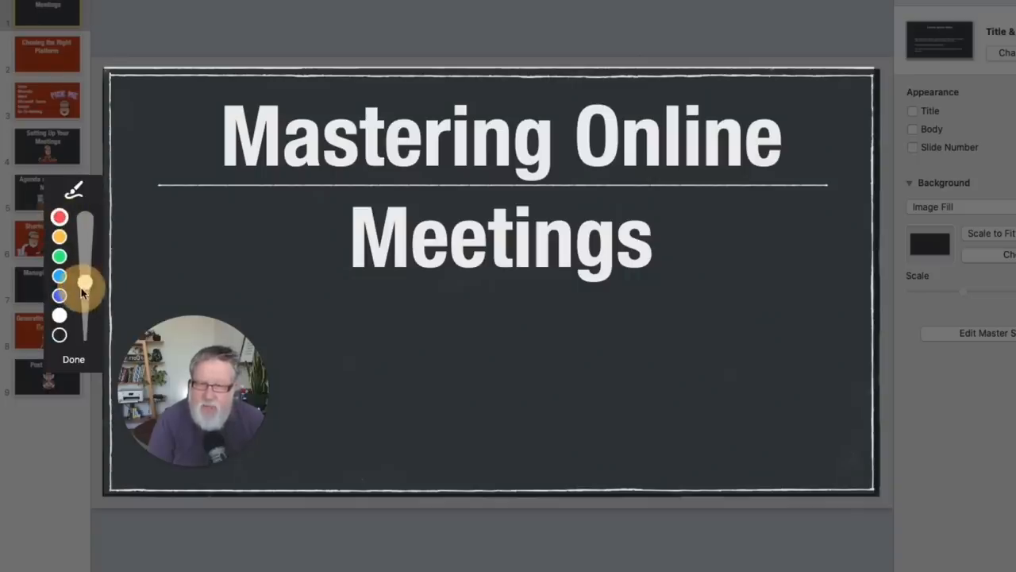
{"action": "left_click_drag", "start_coordinate": [274, 180], "coordinate": [766, 162]}
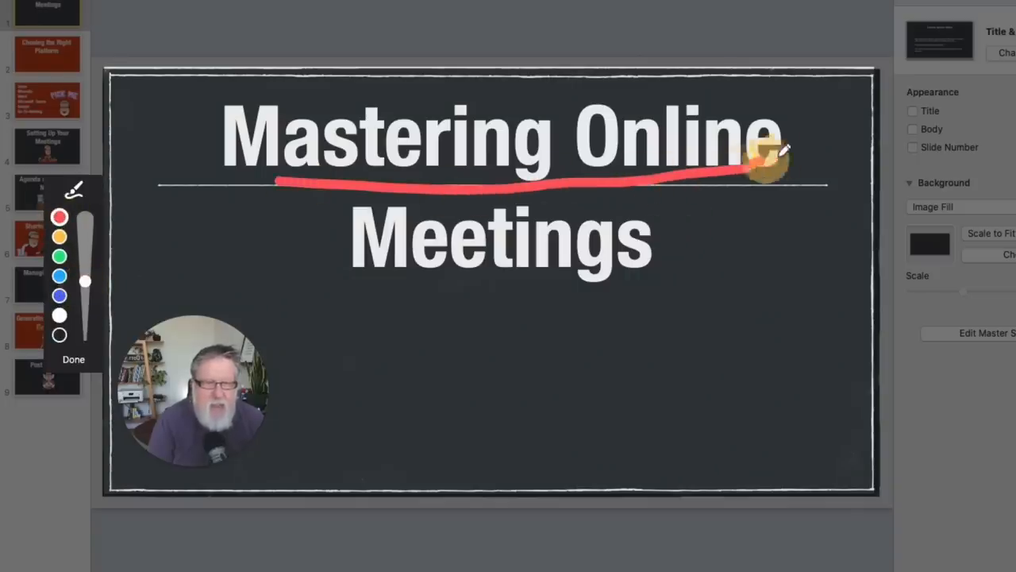
{"action": "left_click_drag", "start_coordinate": [763, 155], "coordinate": [317, 198]}
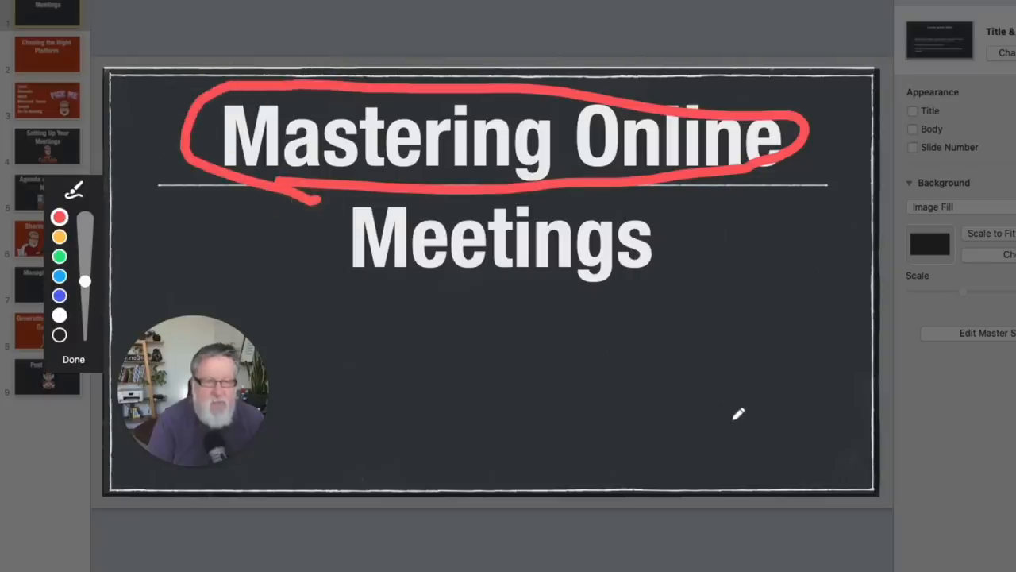
{"action": "left_click_drag", "start_coordinate": [420, 186], "coordinate": [746, 417]}
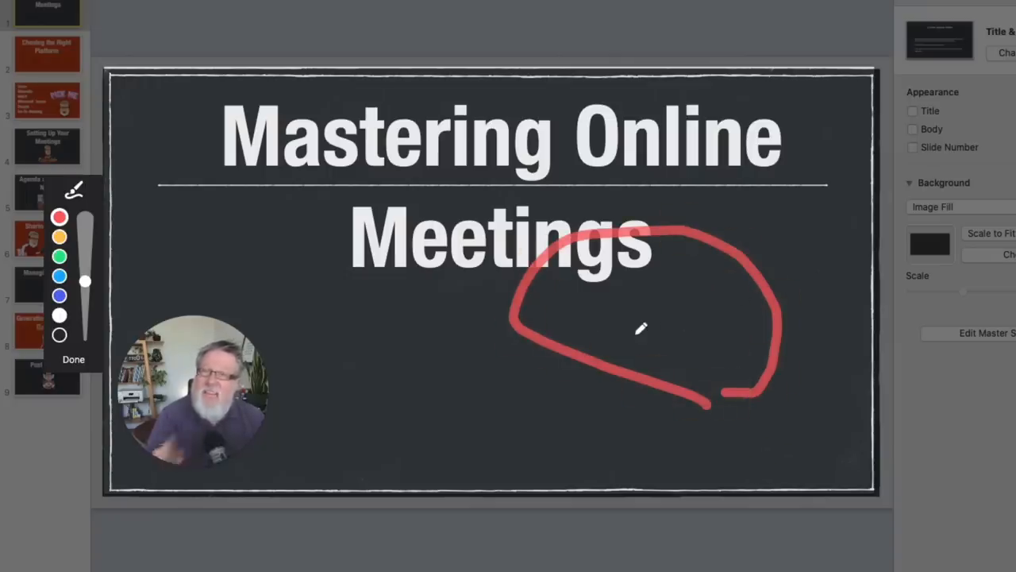
{"action": "left_click", "coordinate": [73, 359]}
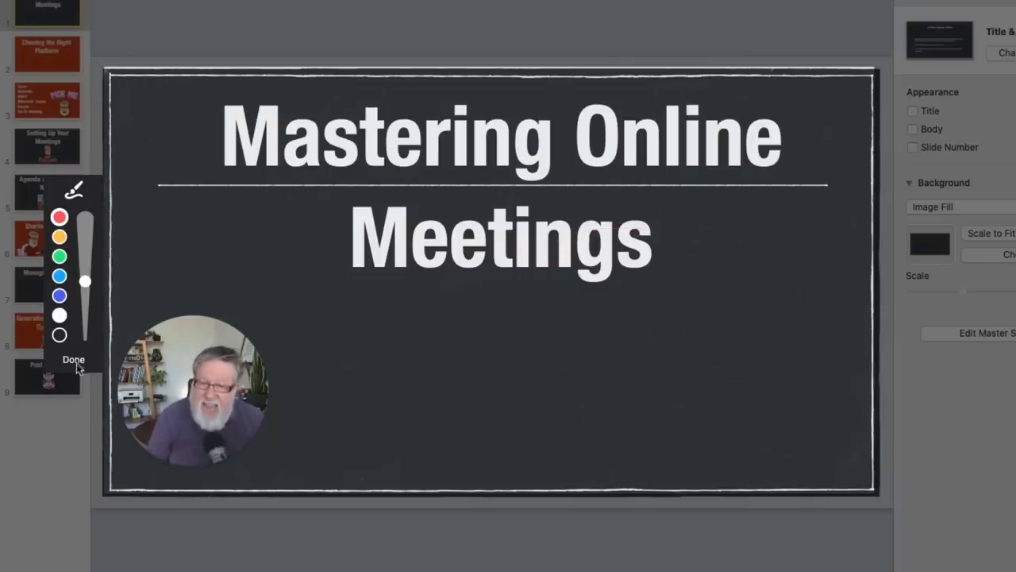
{"action": "left_click", "coordinate": [73, 359]}
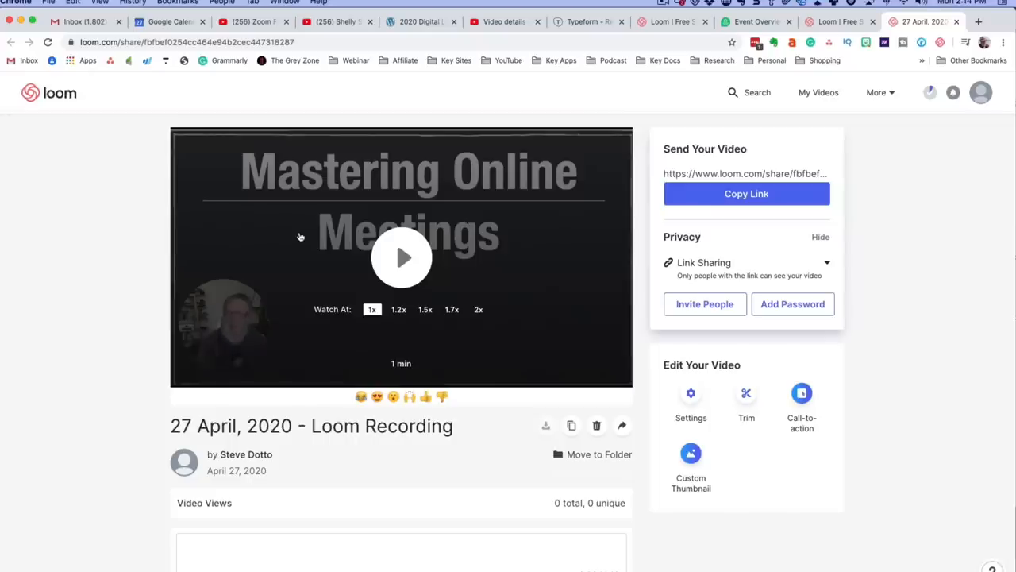
{"action": "mouse_move", "coordinate": [885, 189]}
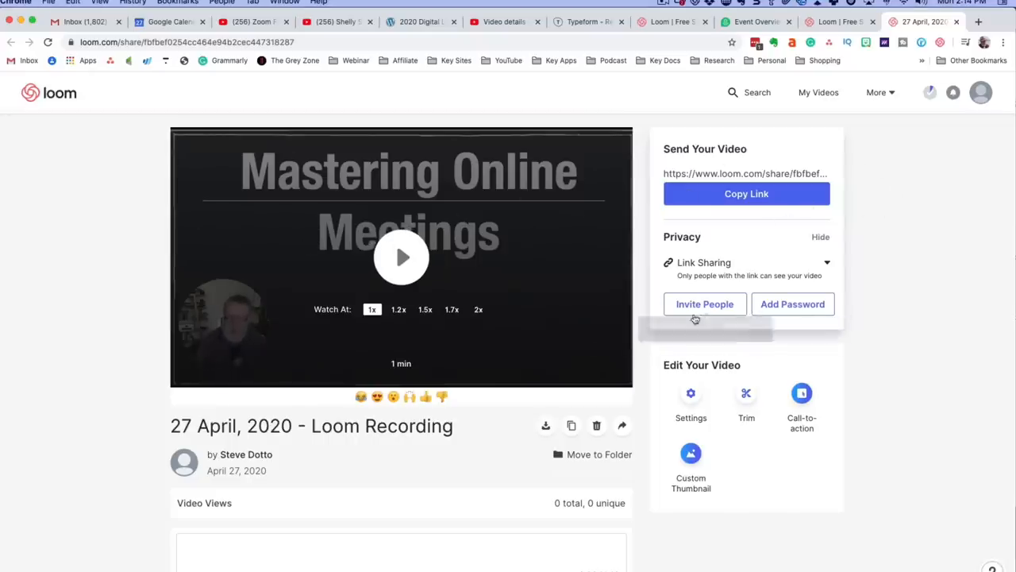
{"action": "mouse_move", "coordinate": [792, 304]}
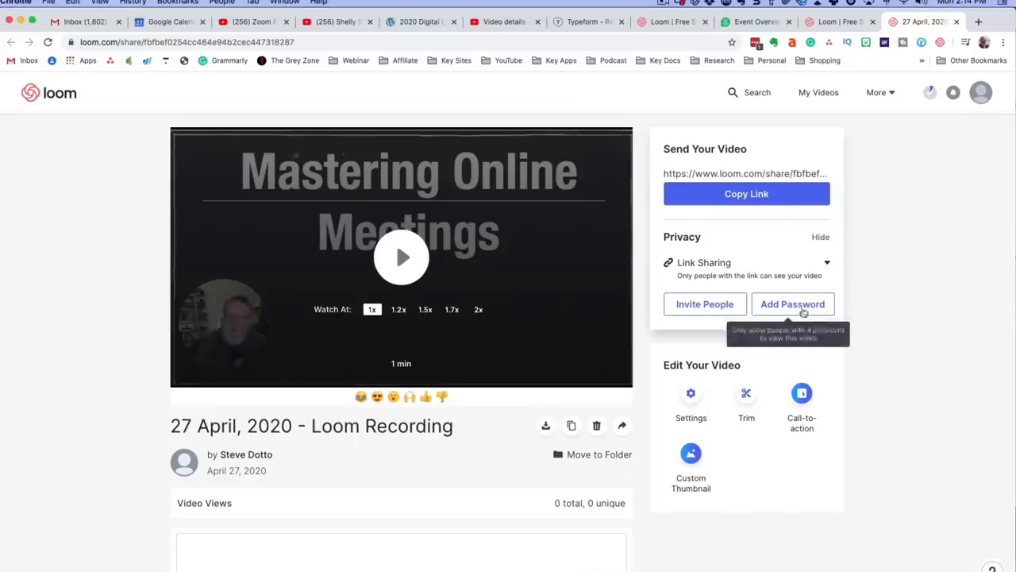
{"action": "mouse_move", "coordinate": [798, 527]}
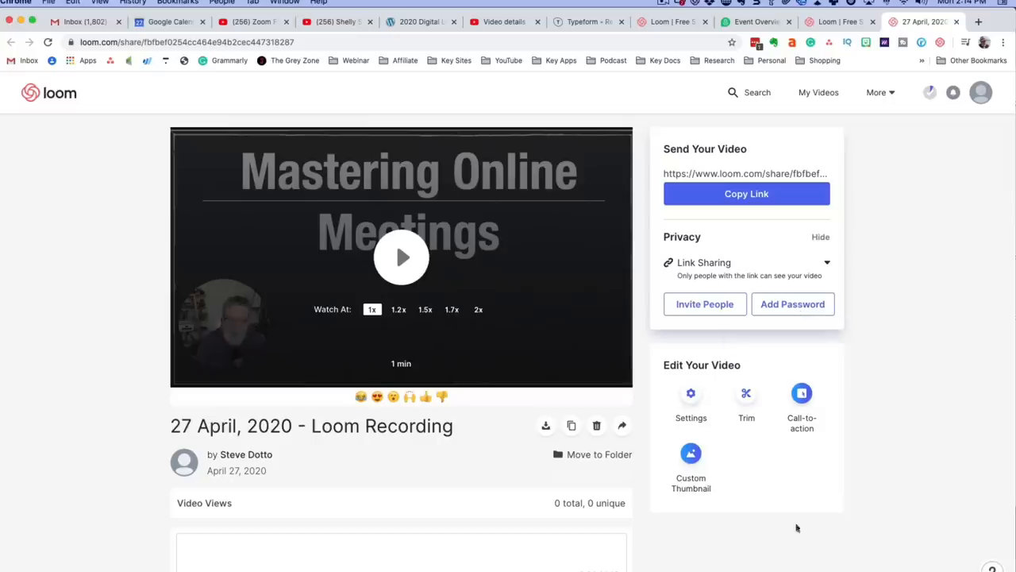
{"action": "mouse_move", "coordinate": [779, 447]}
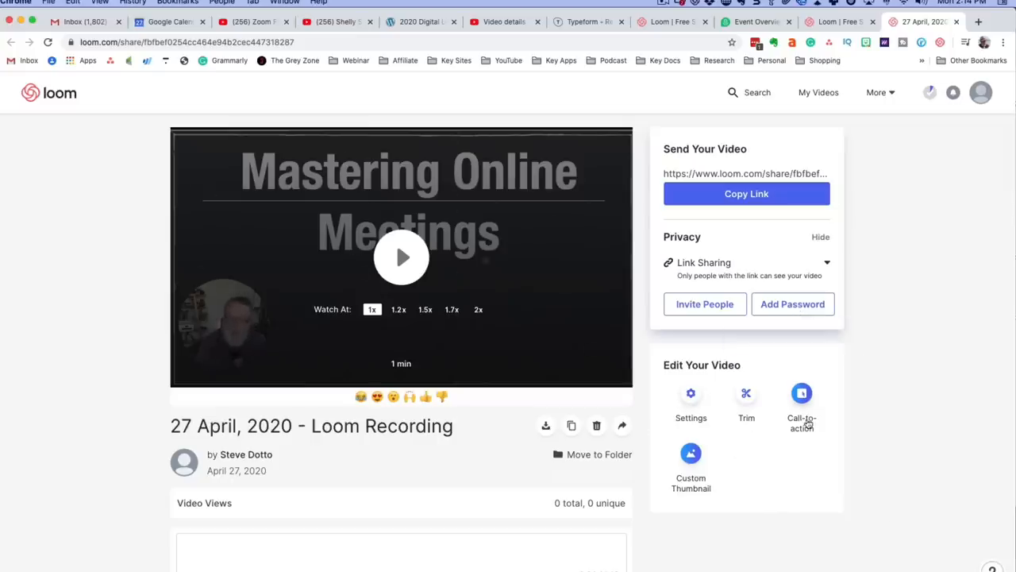
Step: Start playback of the 1:19 '27 April, 2020 - Loom Recording' on its share page
{"action": "left_click", "coordinate": [401, 257]}
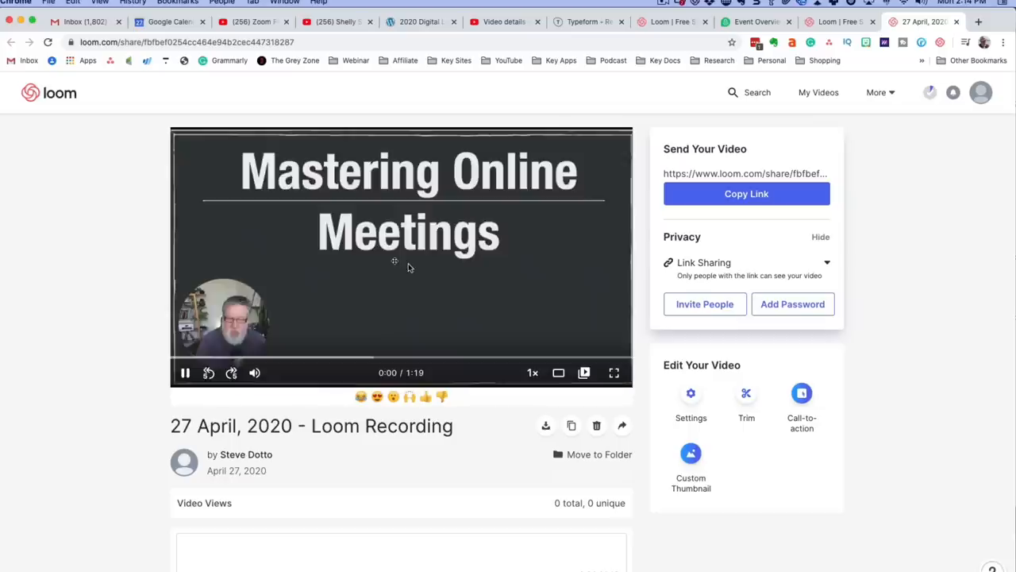